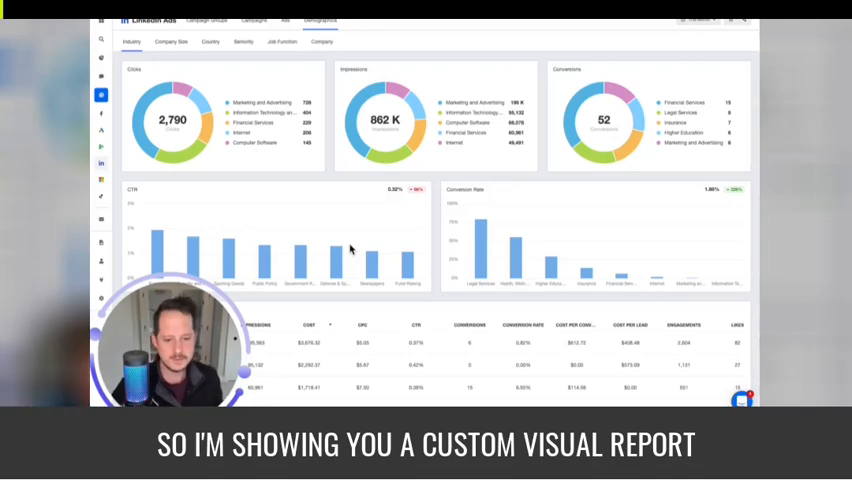
mouse_move(316, 238)
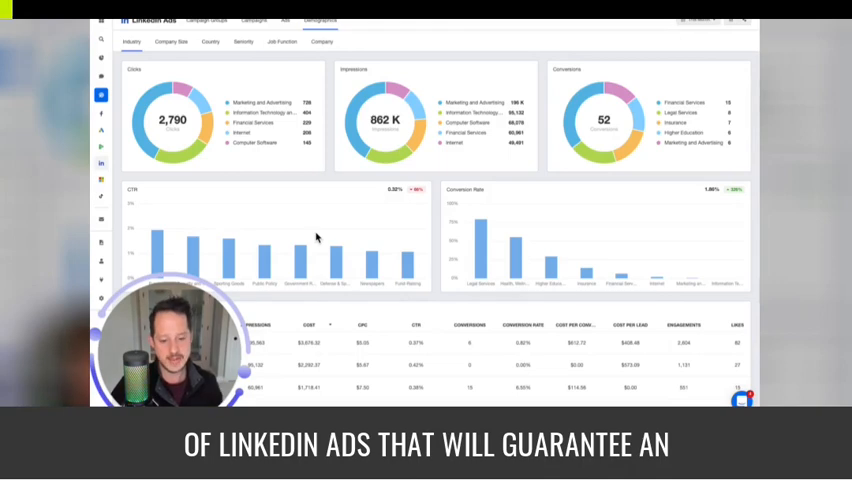
mouse_move(329, 227)
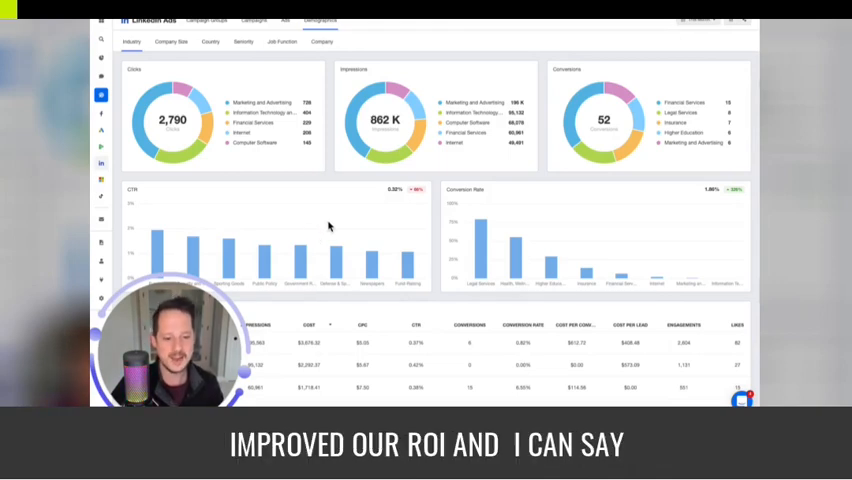
- Apply the All Time date range to the LinkedIn Ads industry demographics
scroll(down, 3)
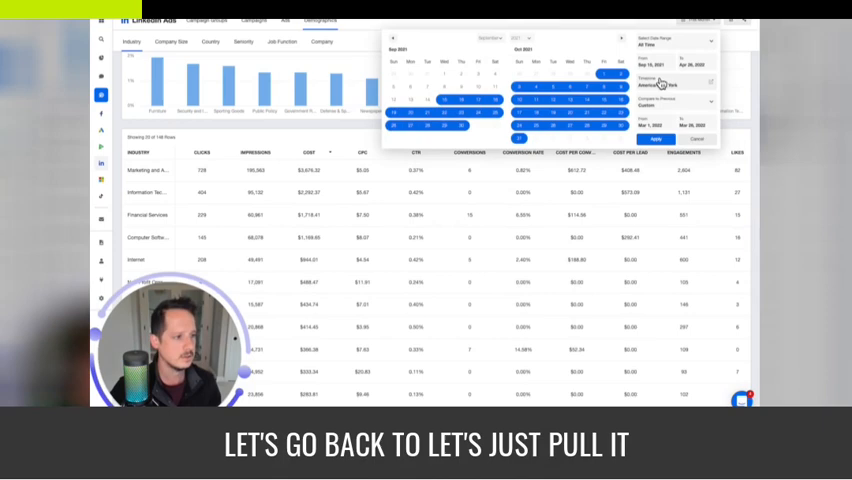
click(662, 138)
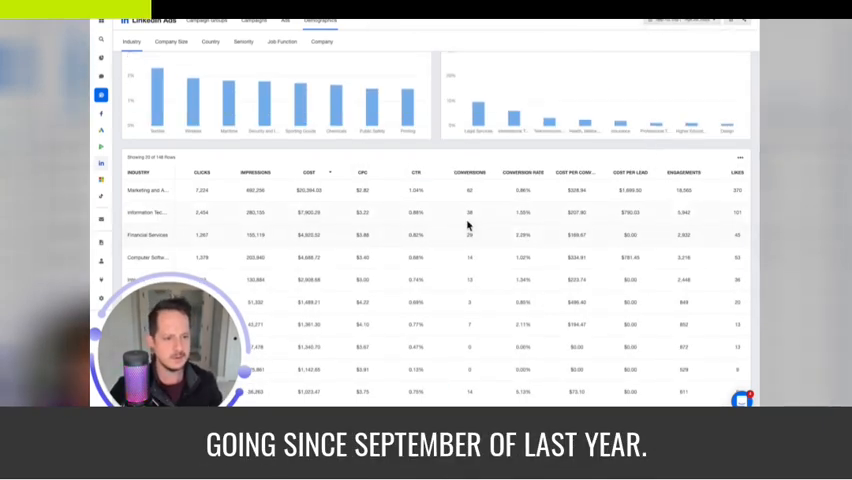
mouse_move(184, 197)
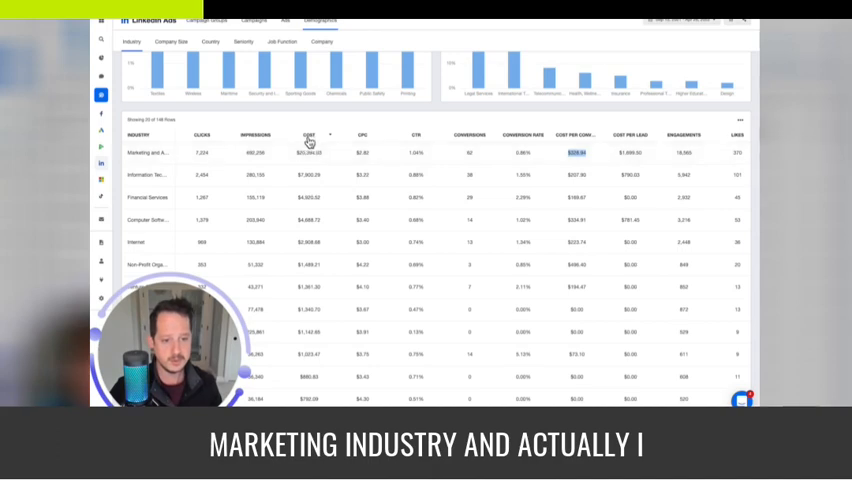
click(310, 156)
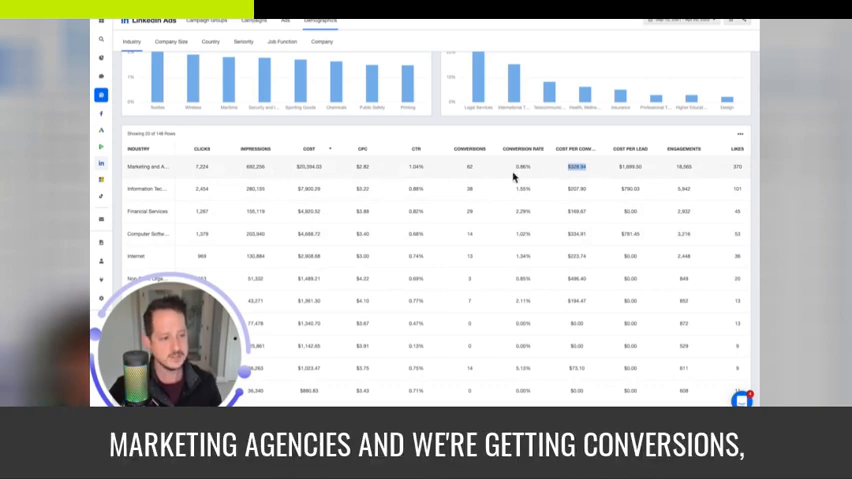
mouse_move(579, 184)
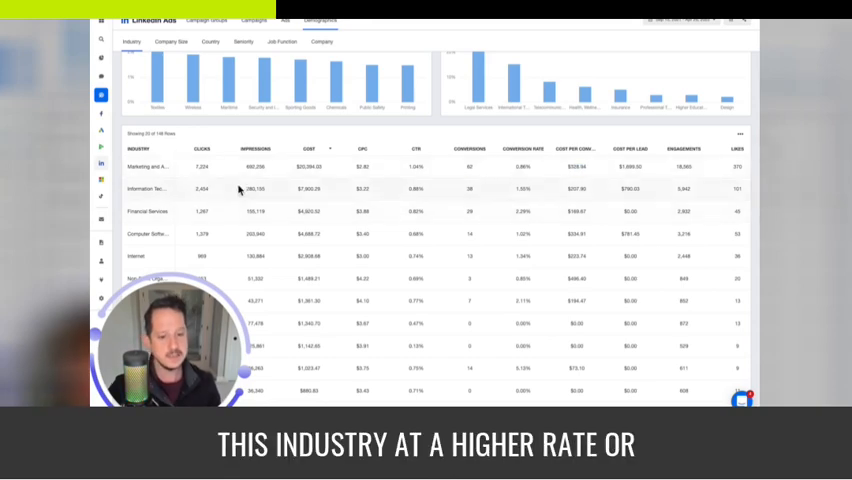
mouse_move(590, 185)
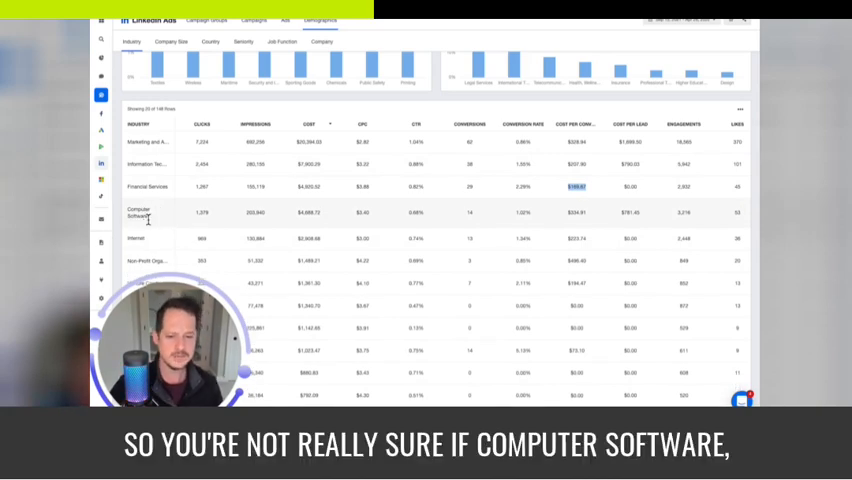
scroll(down, 3)
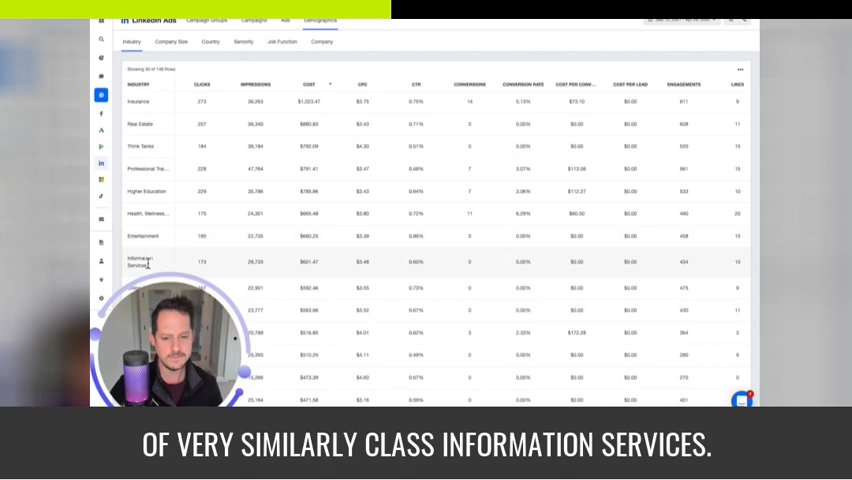
scroll(down, 3)
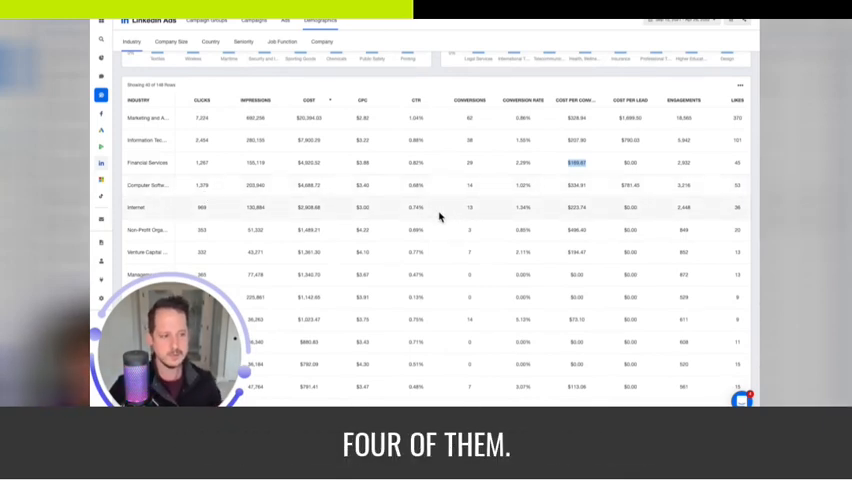
mouse_move(638, 163)
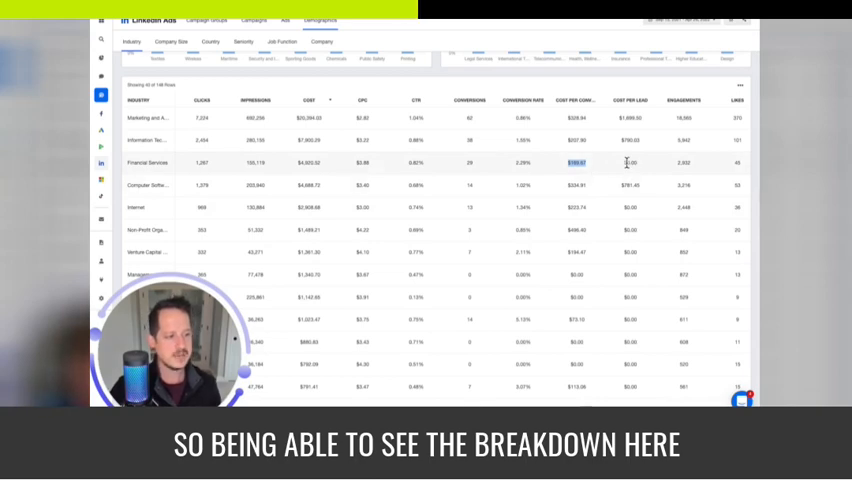
mouse_move(593, 188)
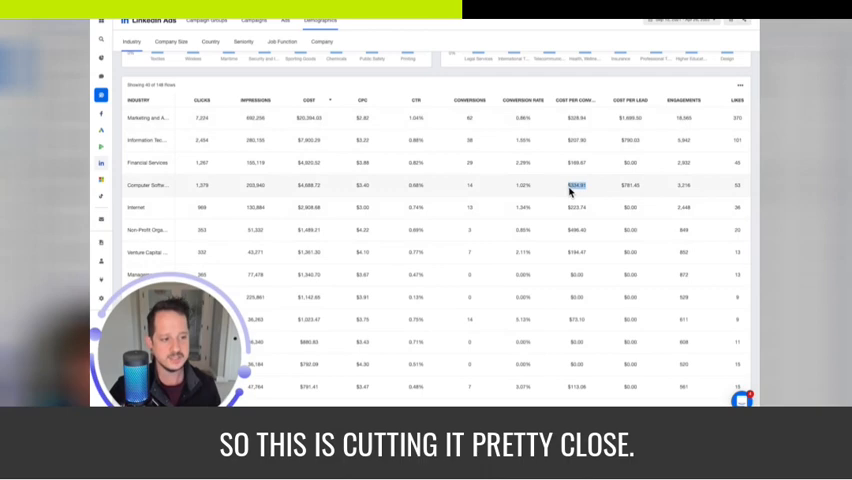
mouse_move(568, 229)
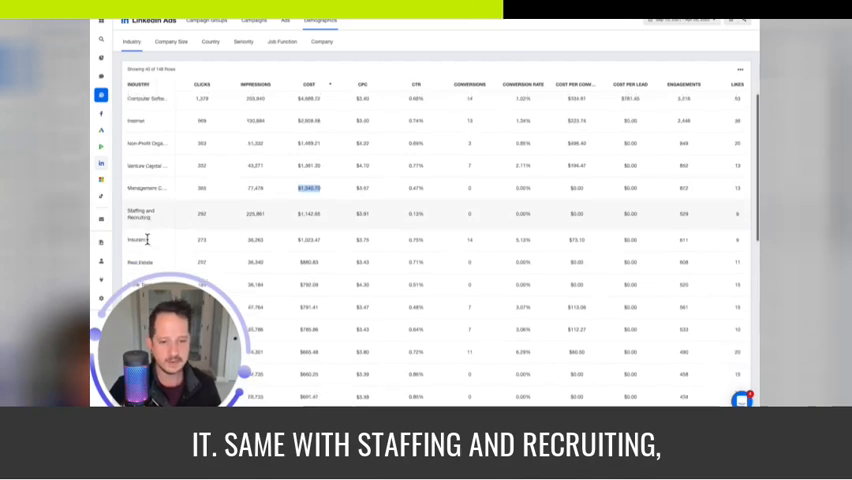
scroll(down, 3)
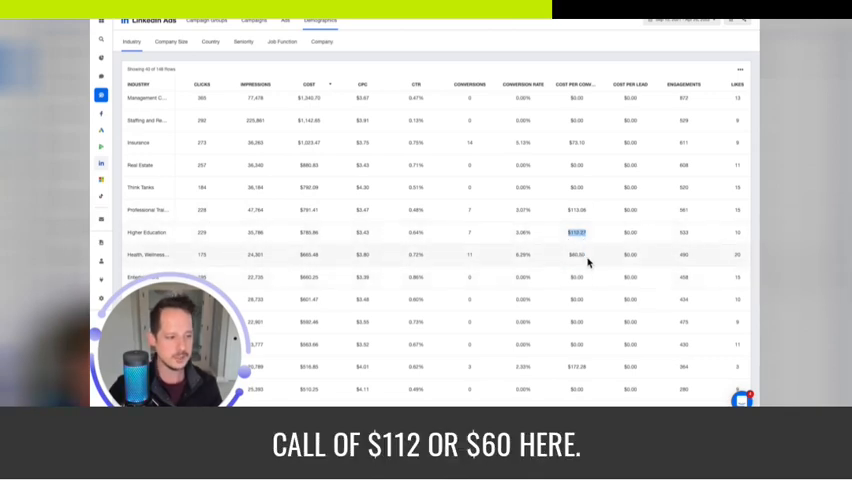
scroll(down, 3)
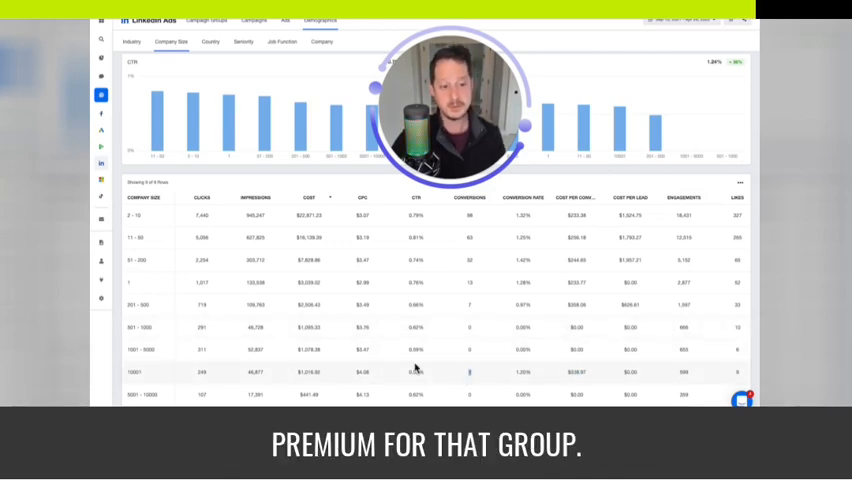
- Switch the LinkedIn Ads demographics breakdown to the Country tab
click(204, 42)
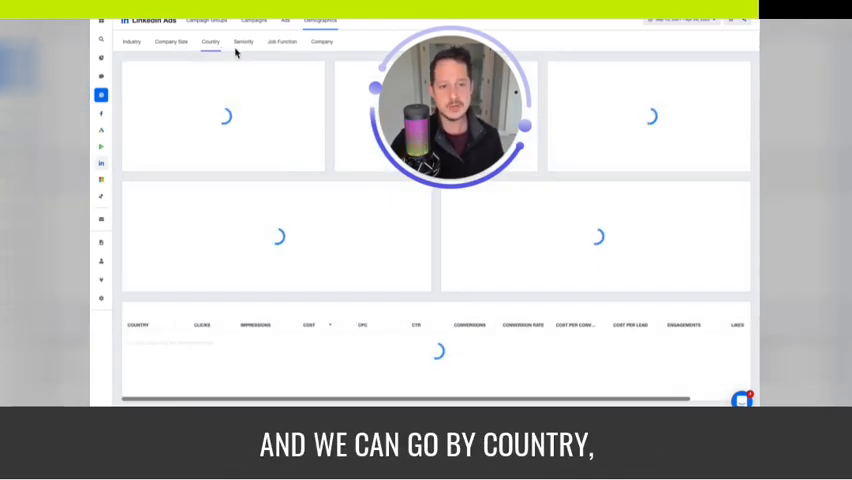